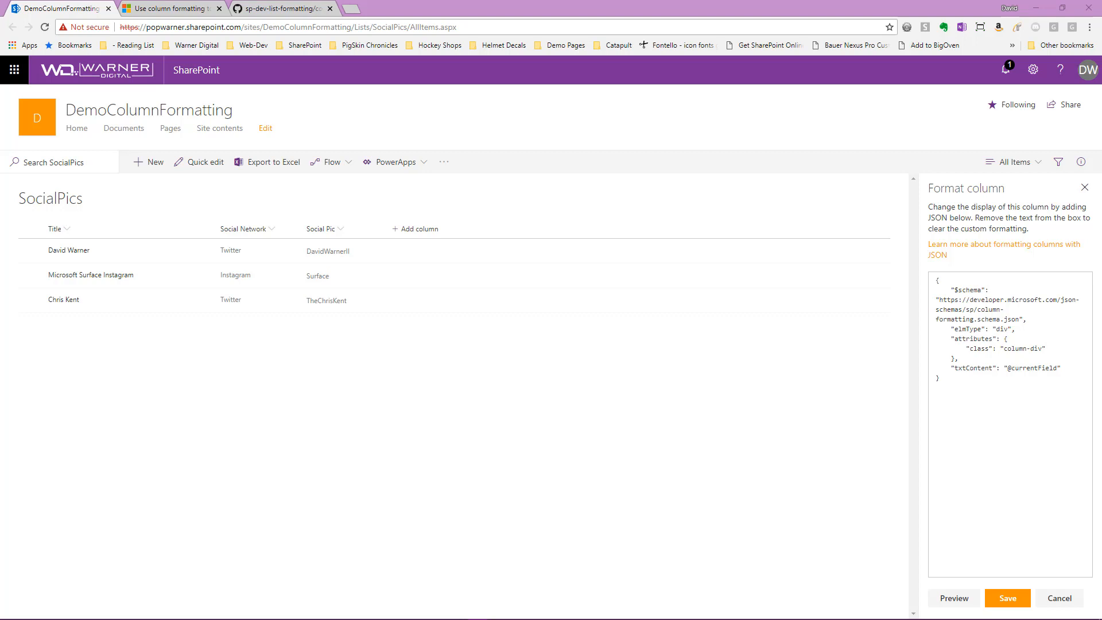
pyautogui.moveTo(286, 368)
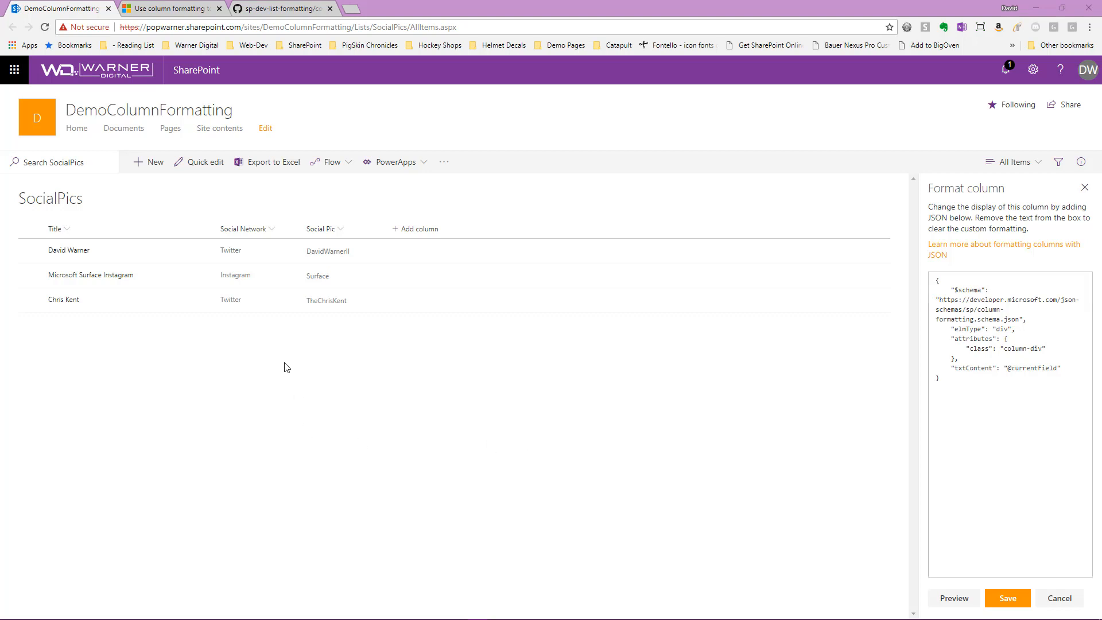
pyautogui.moveTo(304, 325)
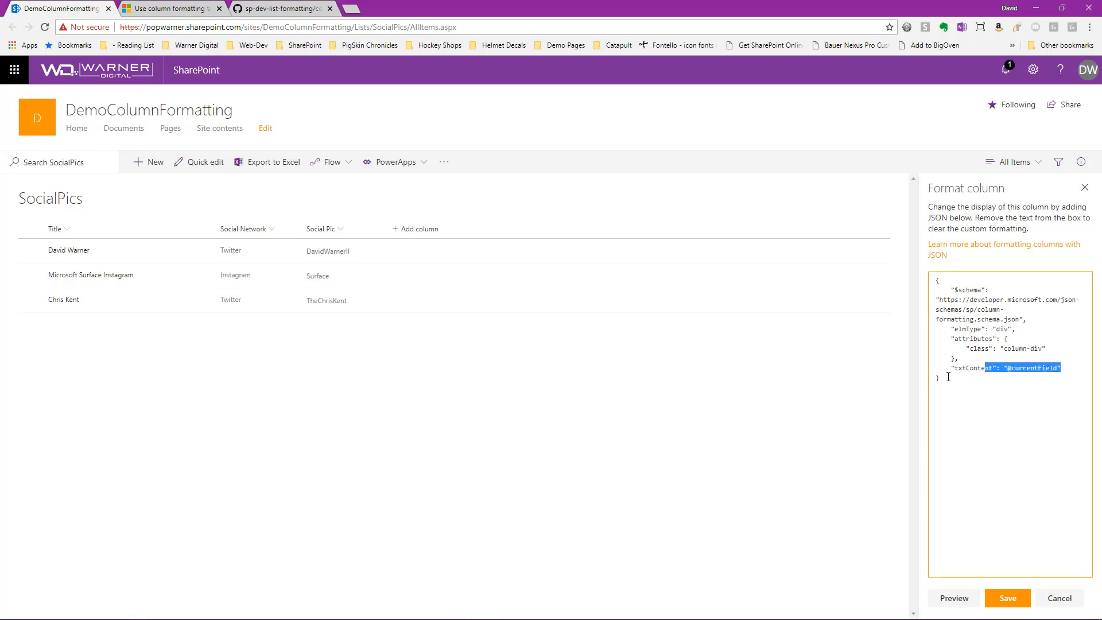
pyautogui.press('ctrl+a')
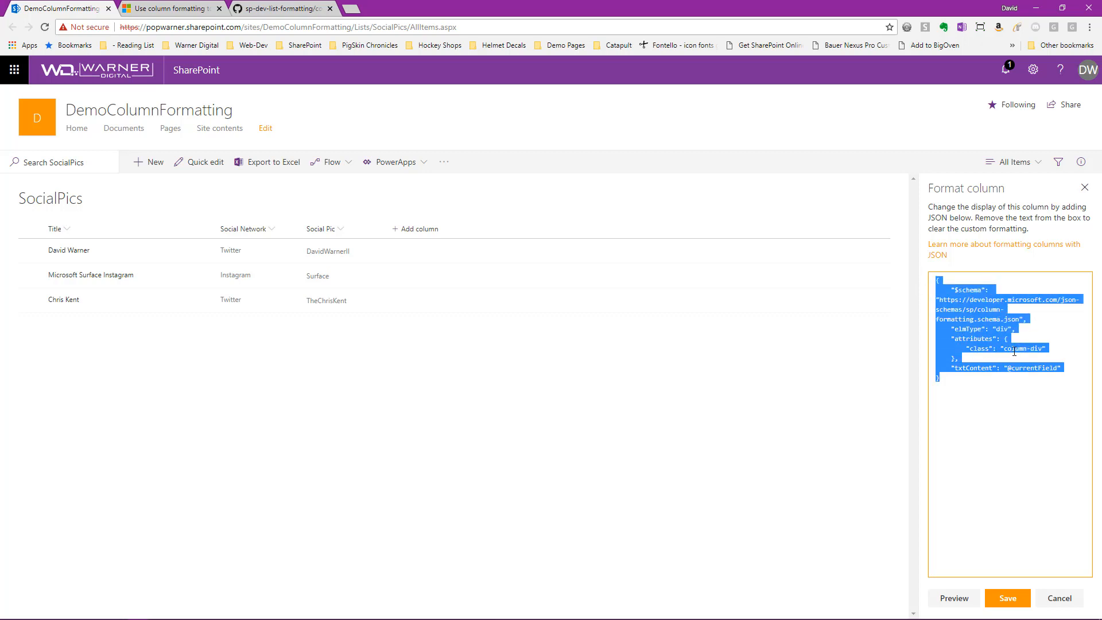
pyautogui.click(1006, 367)
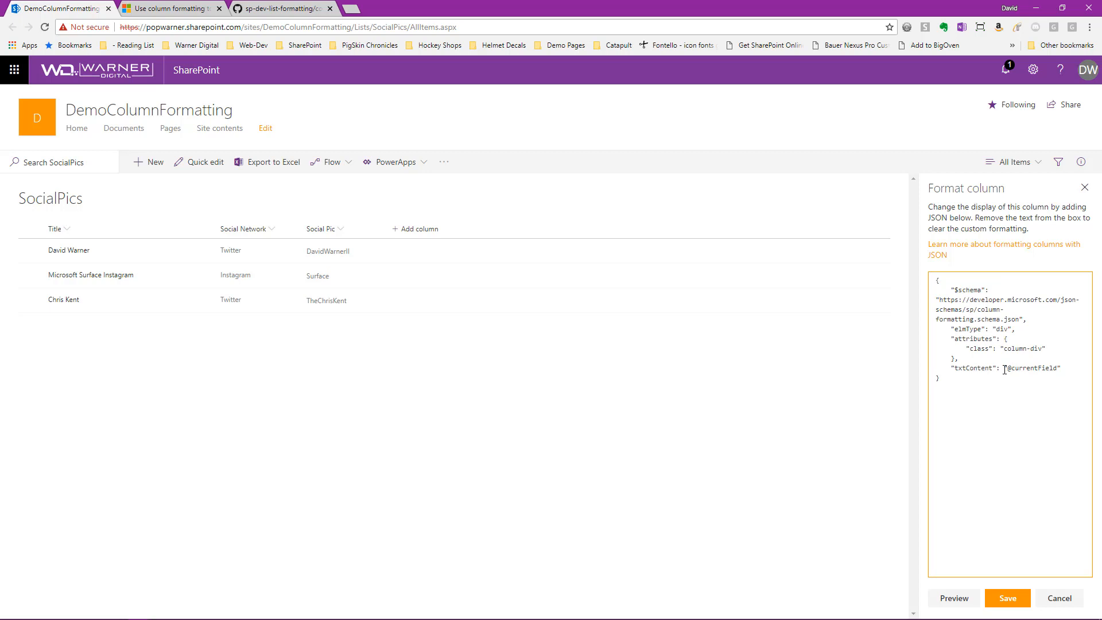
pyautogui.doubleClick(1031, 367)
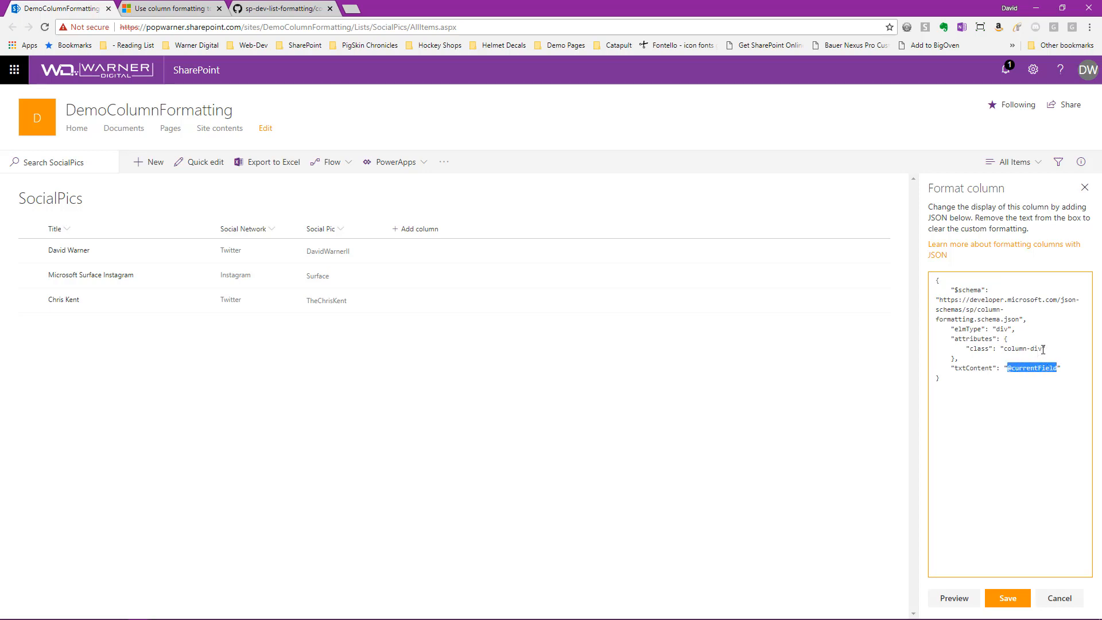
pyautogui.doubleClick(1023, 348)
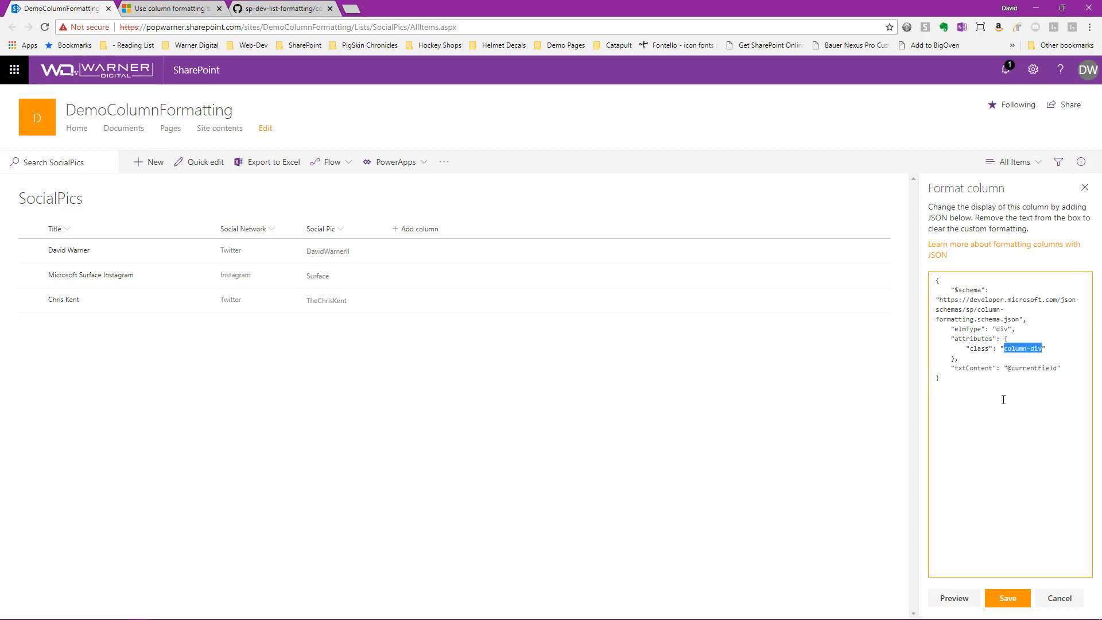
pyautogui.click(1003, 400)
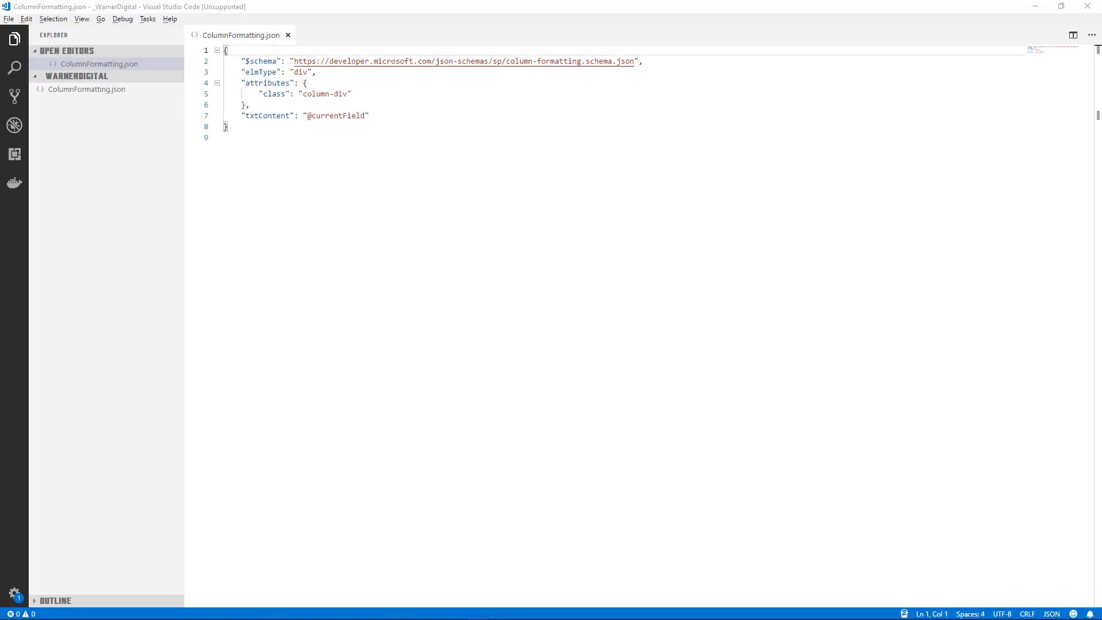
pyautogui.moveTo(394, 165)
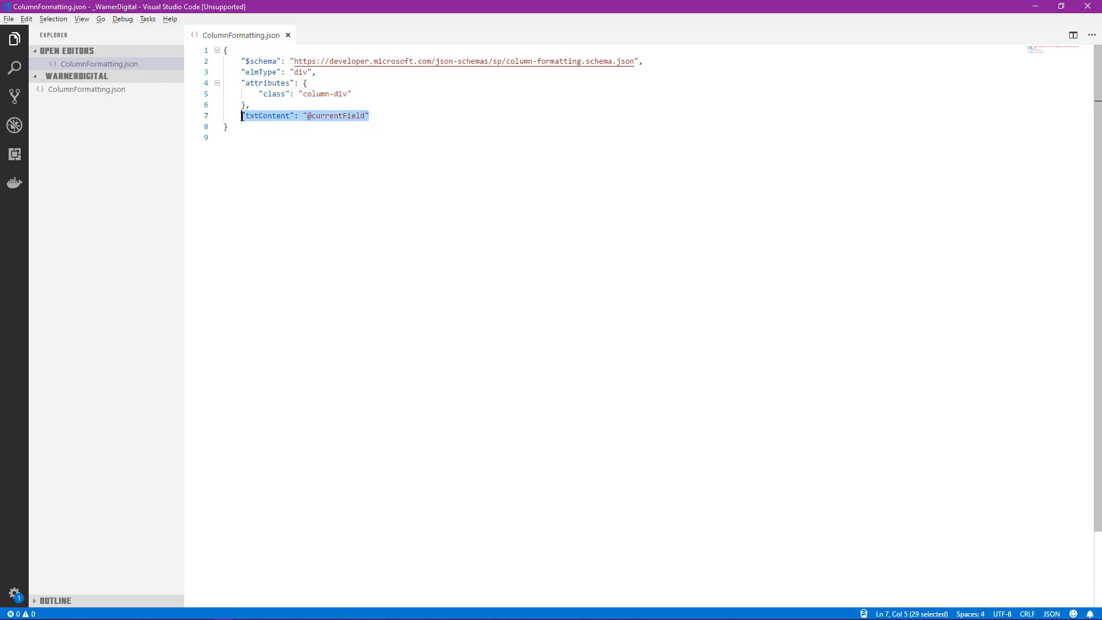
pyautogui.moveTo(380, 116)
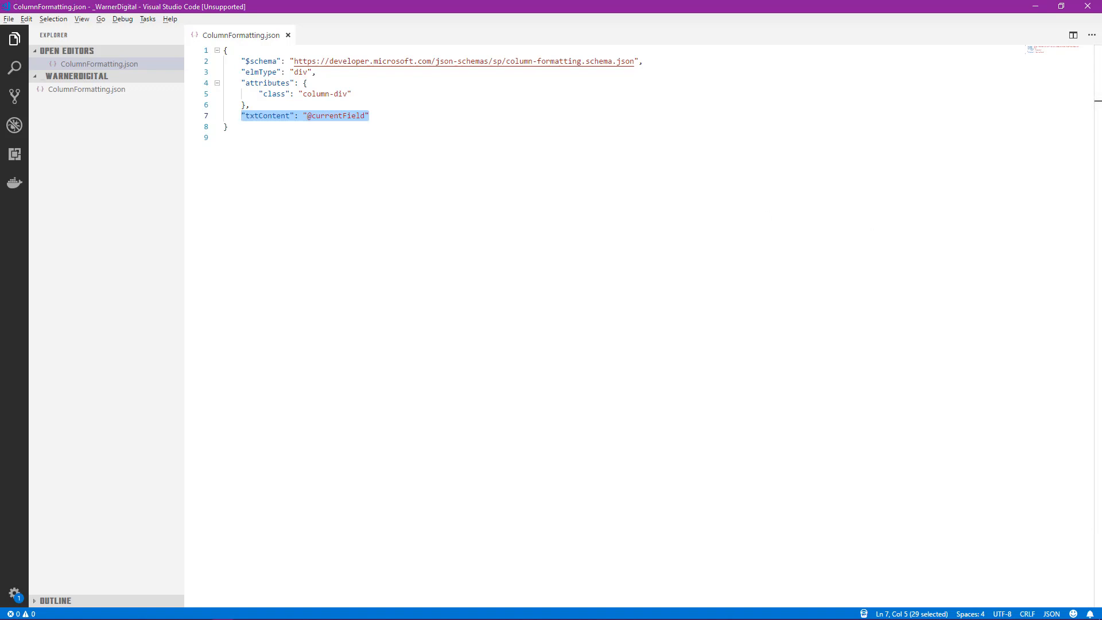
# - Delete the txtContent line and add a children array with an elmType 'a' child
pyautogui.press('Delete')
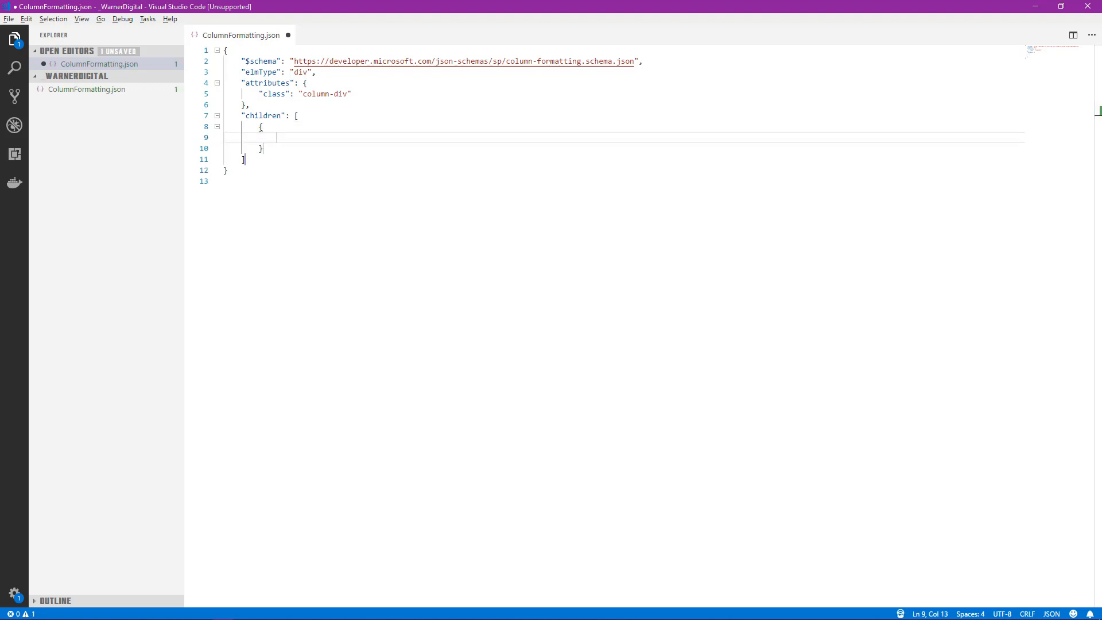
pyautogui.press('ctrl+space')
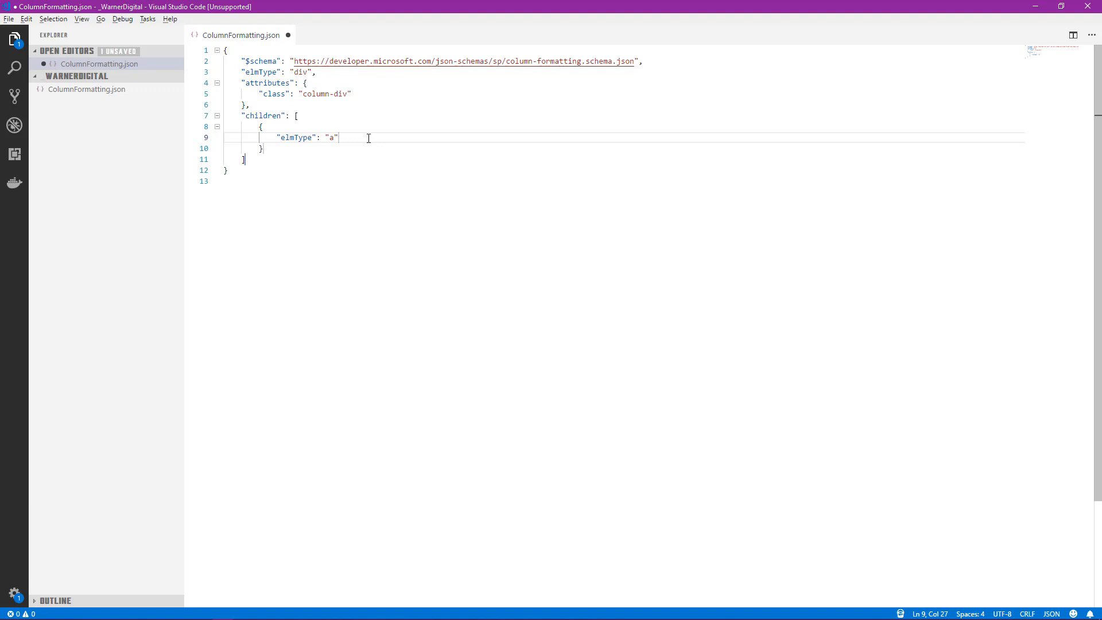
# - Add an attributes object with an empty href property after elmType 'a'
pyautogui.write(',')
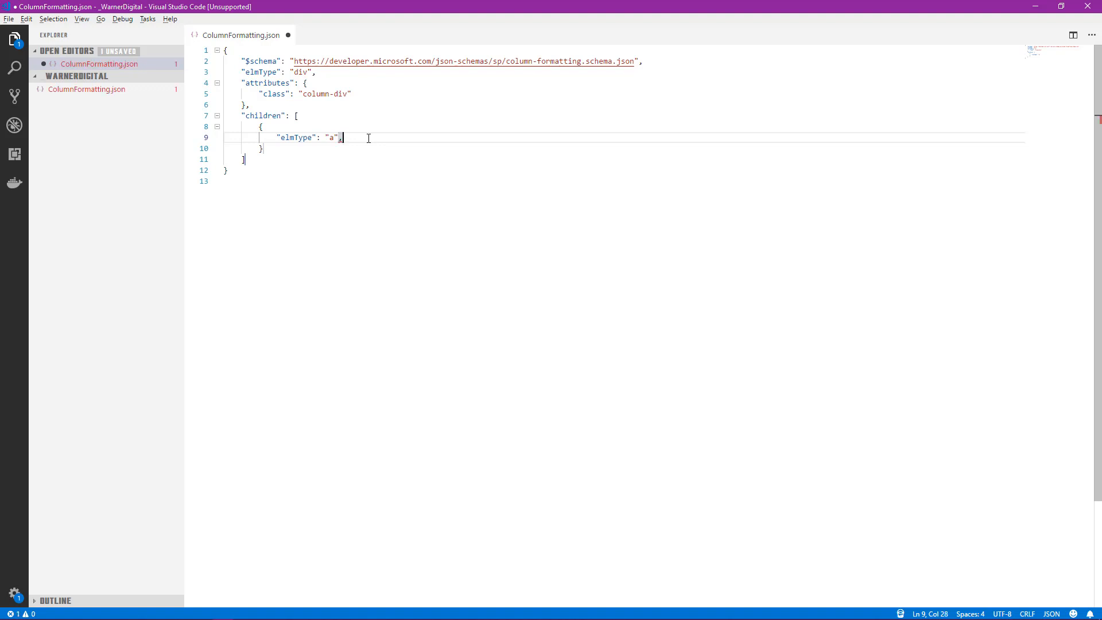
pyautogui.press('Enter')
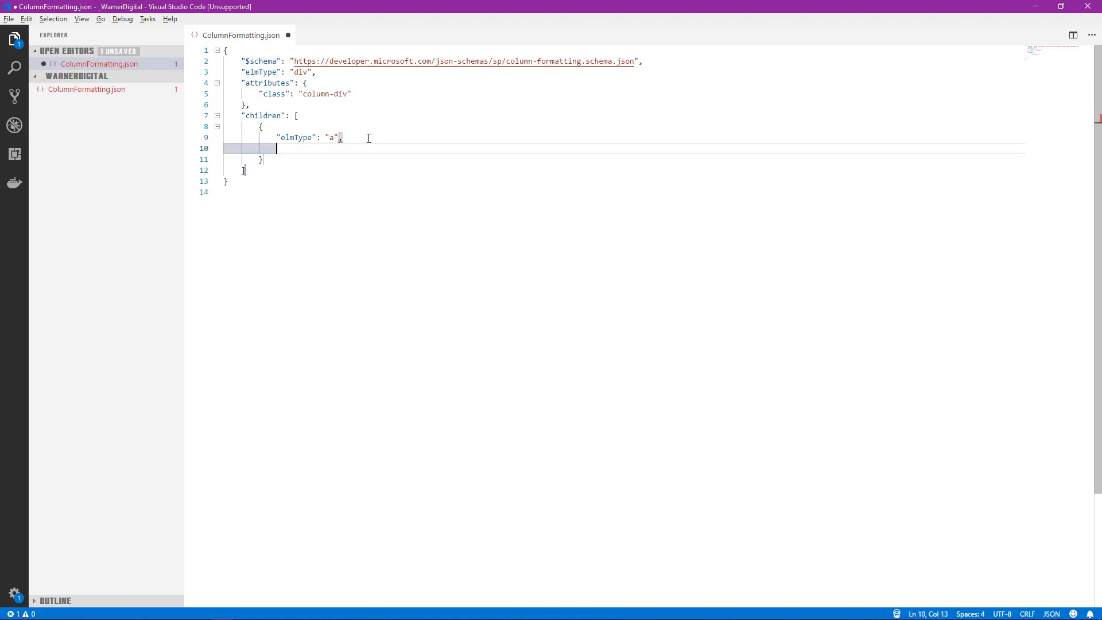
pyautogui.press('ctrl+space')
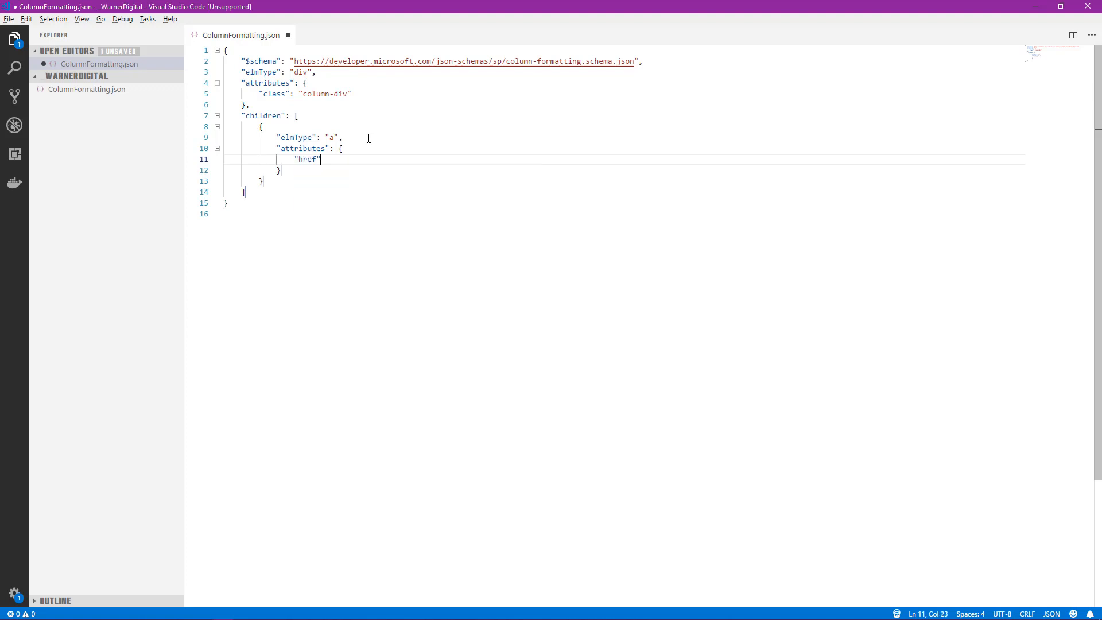
pyautogui.write(':{')
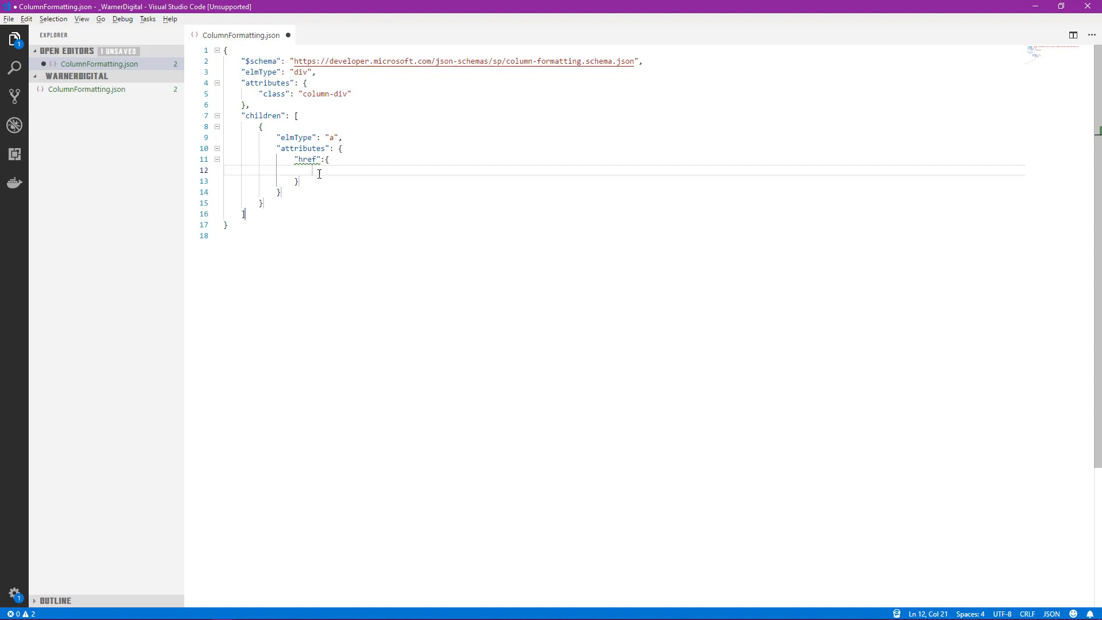
# - Put the cursor back on the empty line inside the href object
pyautogui.click(298, 93)
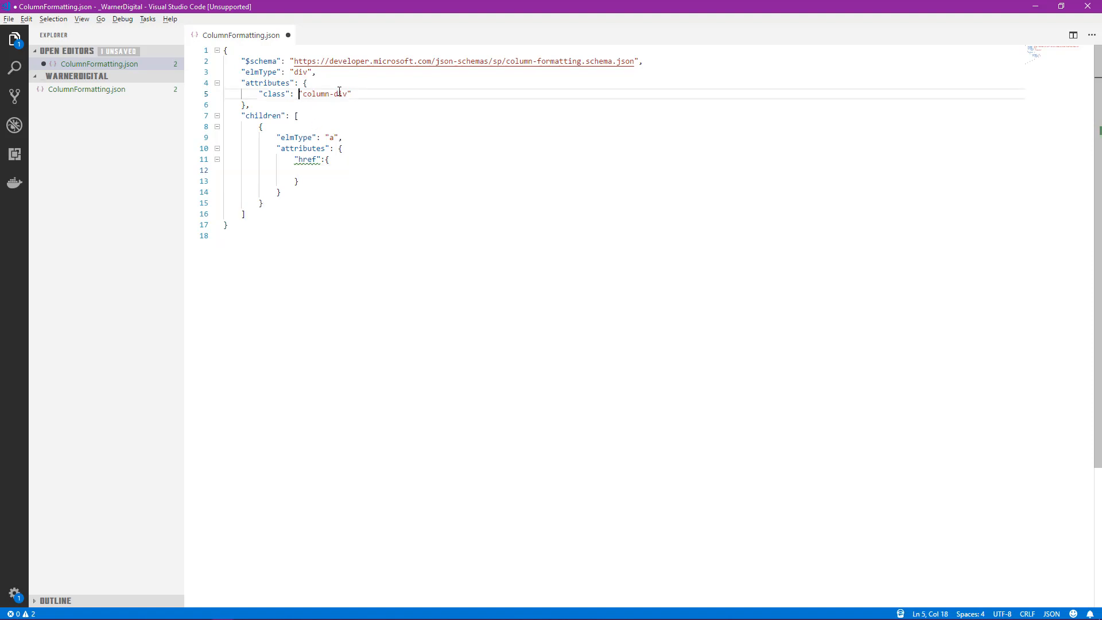
pyautogui.click(312, 169)
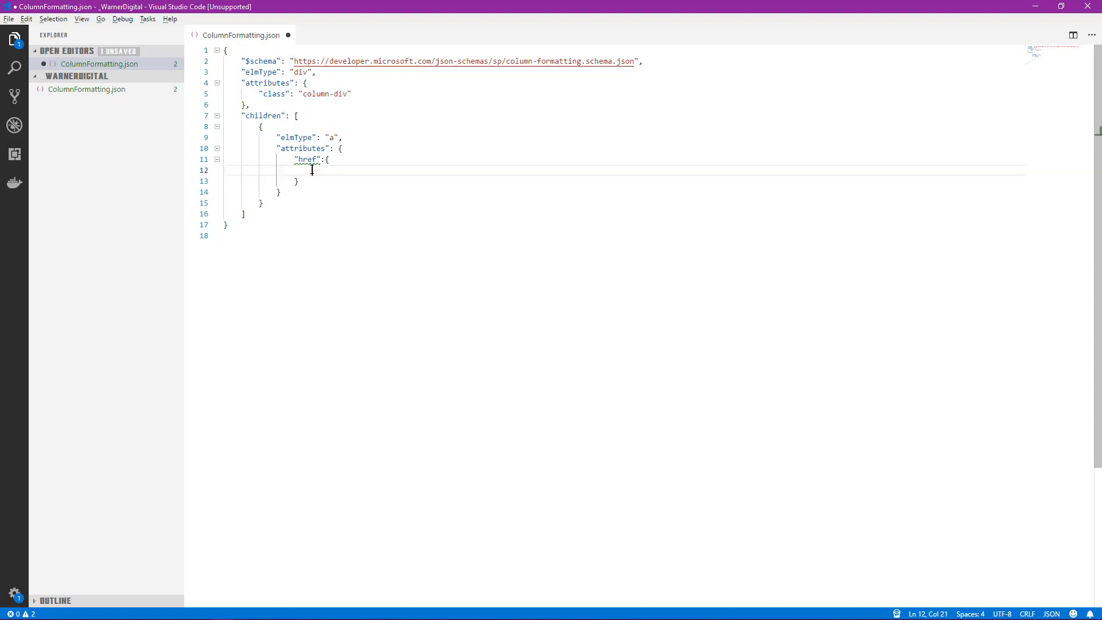
pyautogui.moveTo(335, 251)
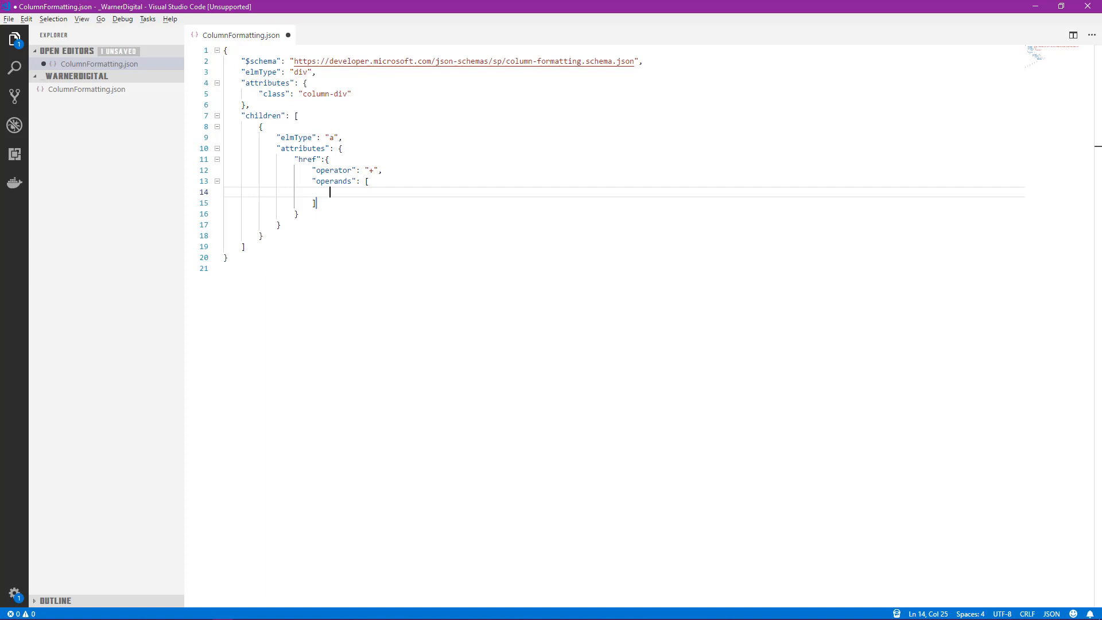
pyautogui.write('"http://www.')
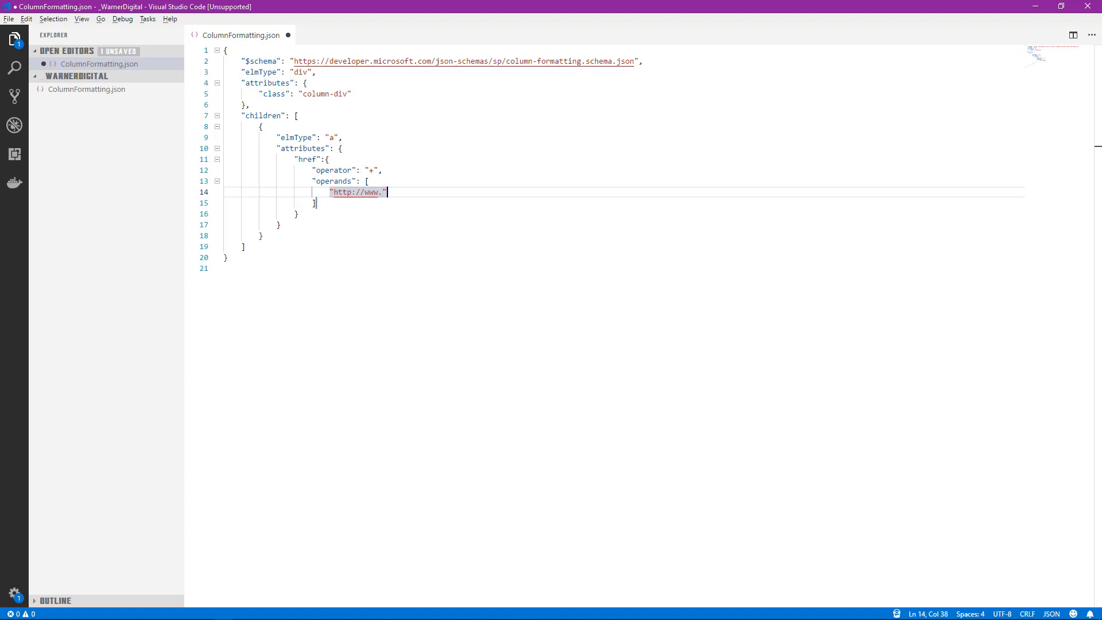
pyautogui.write(',')
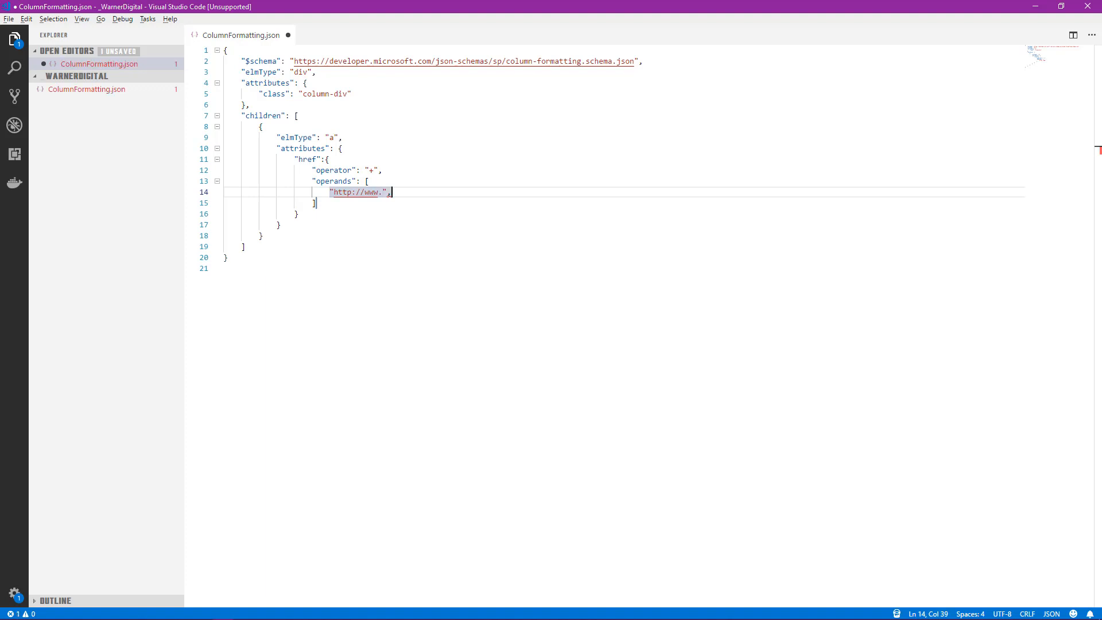
pyautogui.press('Enter')
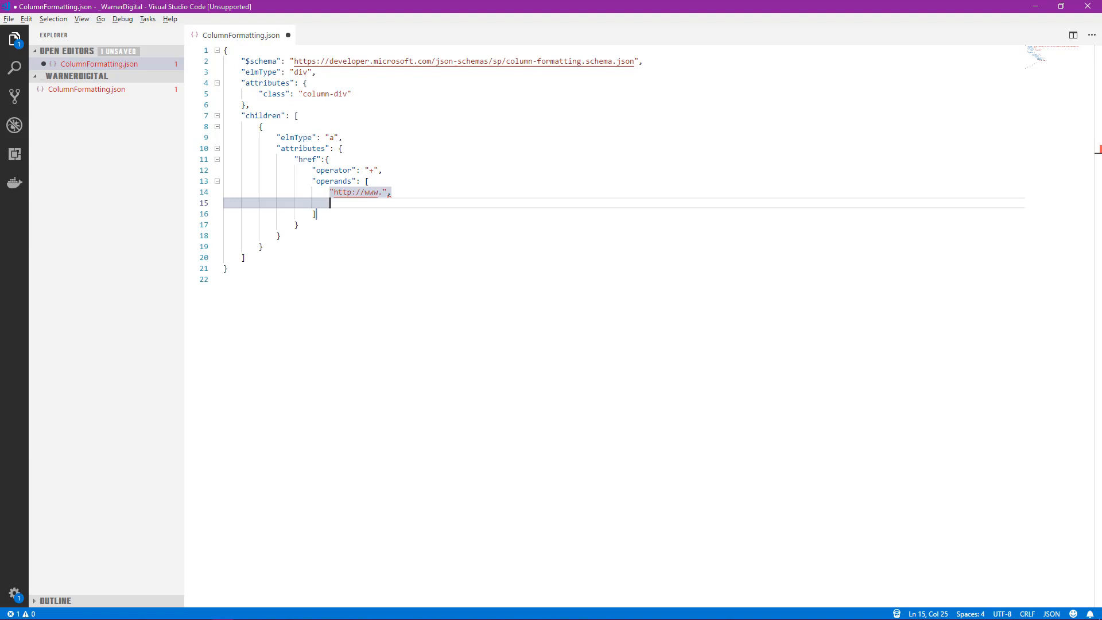
pyautogui.write('"[$Social_x0020_Network]",')
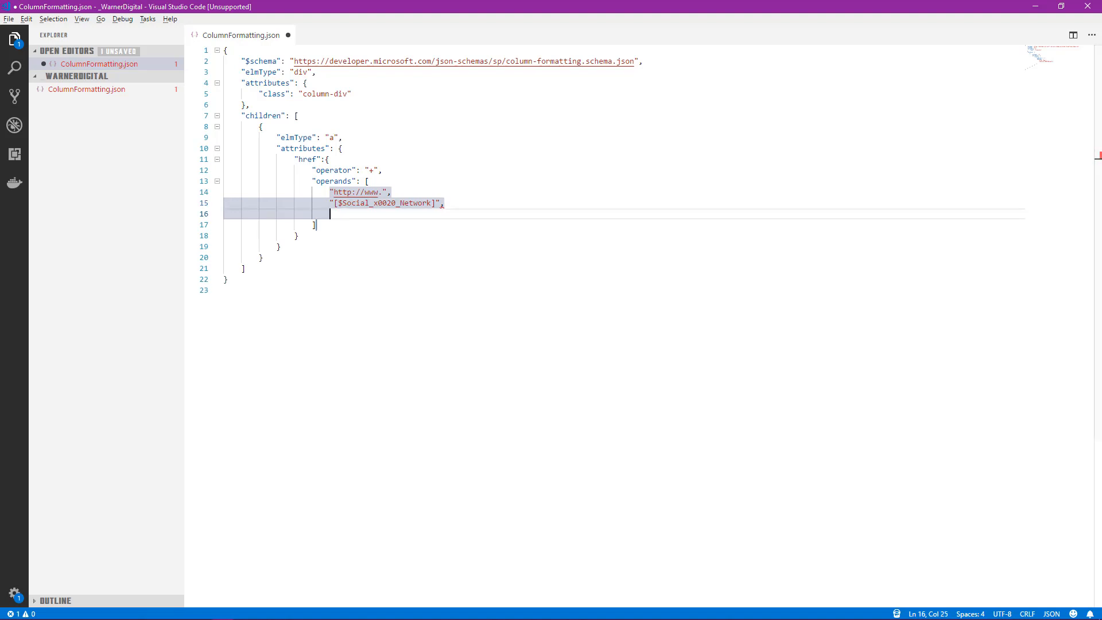
pyautogui.write('""')
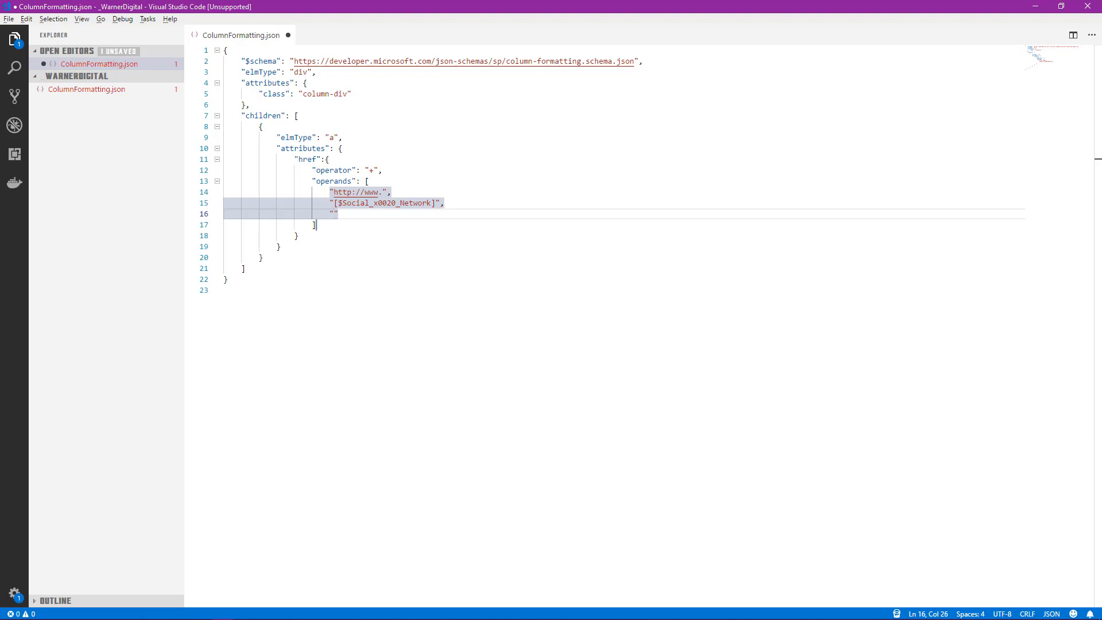
pyautogui.write('.com/')
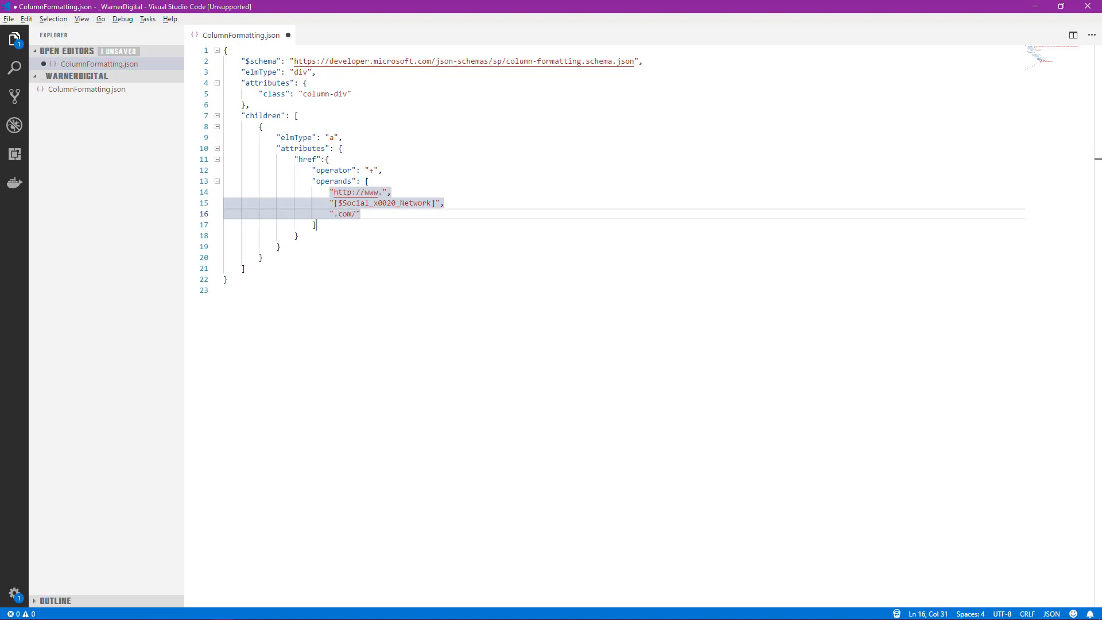
pyautogui.press('Right')
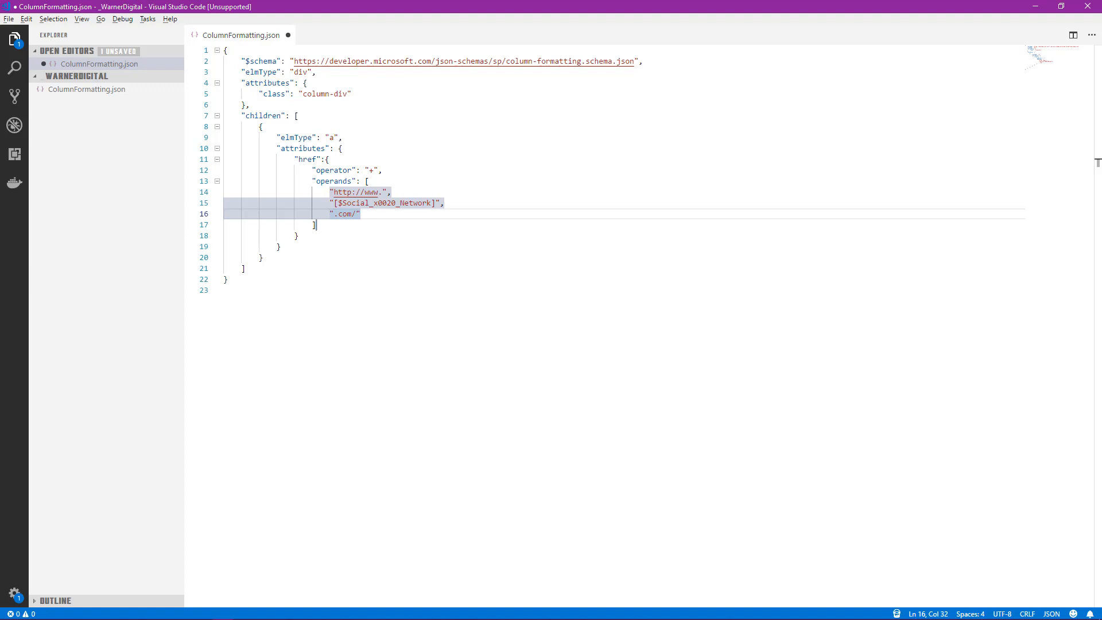
pyautogui.write(',')
pyautogui.press('Enter')
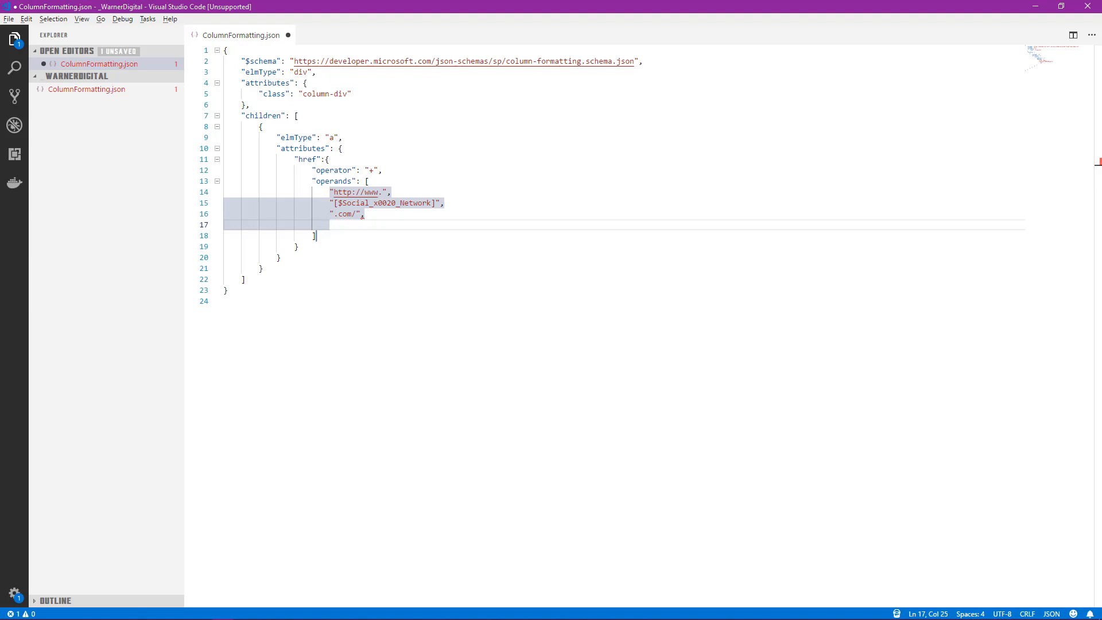
pyautogui.write('"')
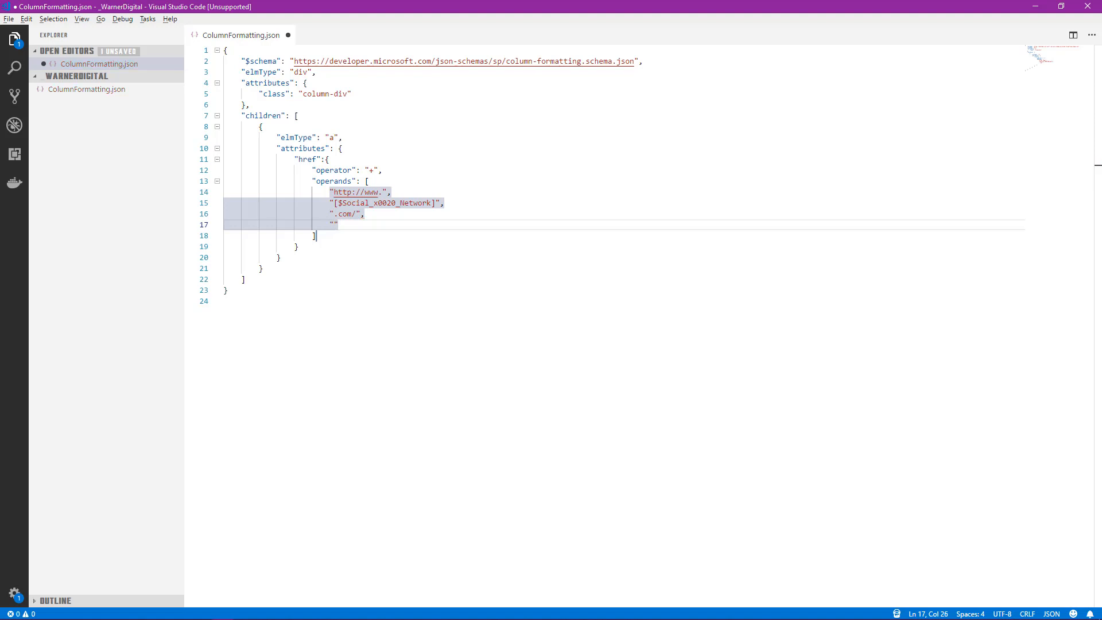
pyautogui.write('@currentField')
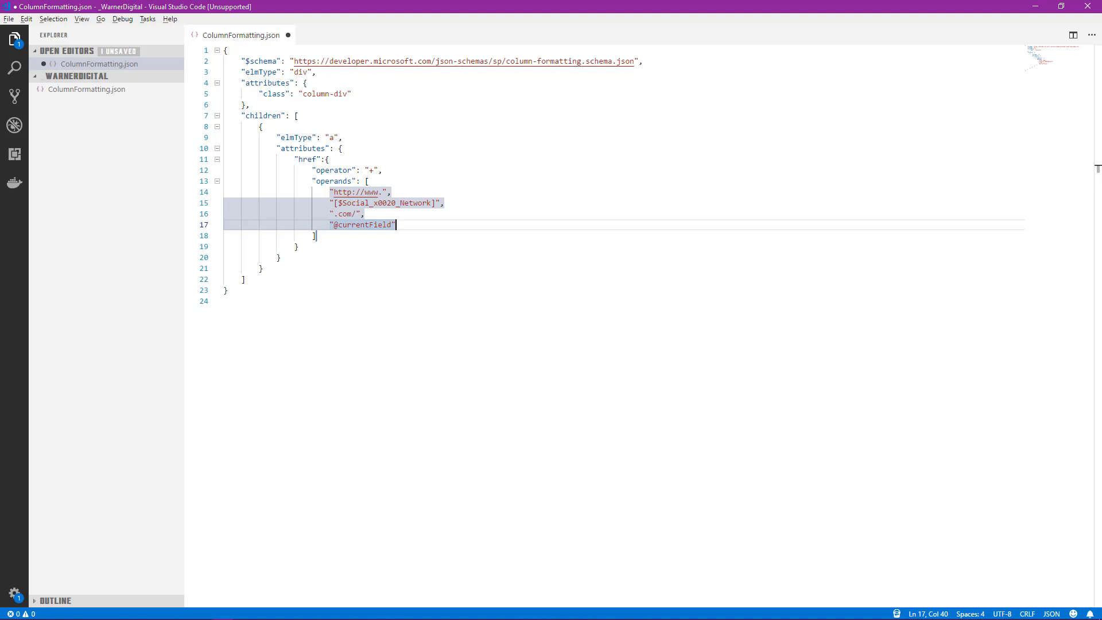
pyautogui.moveTo(411, 300)
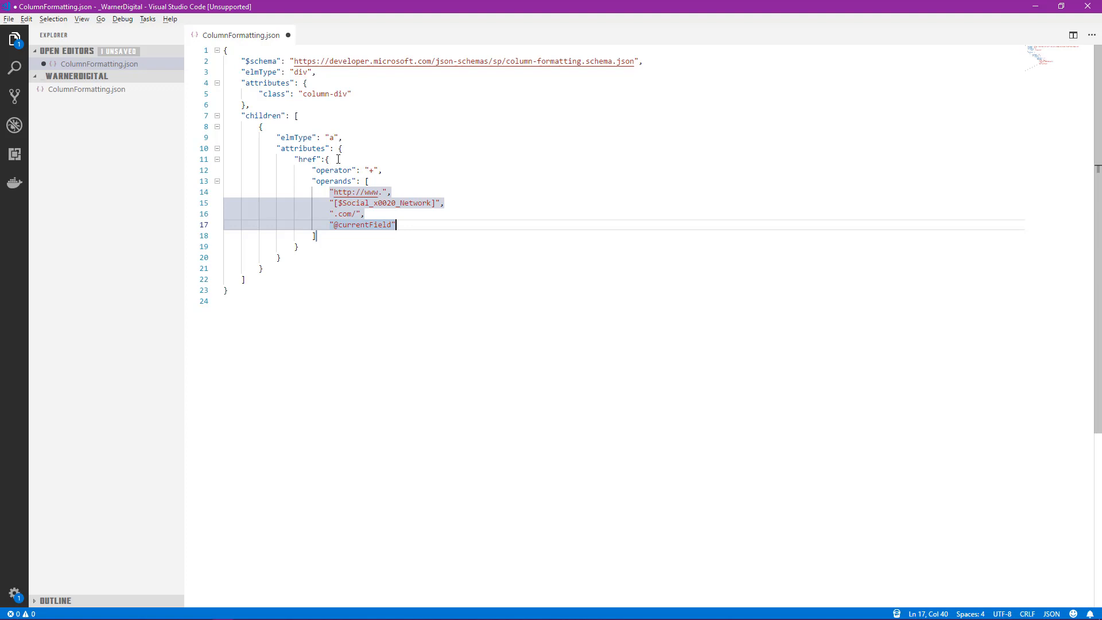
# - Add a 'target': '_blank' attribute after the href object
pyautogui.click(327, 159)
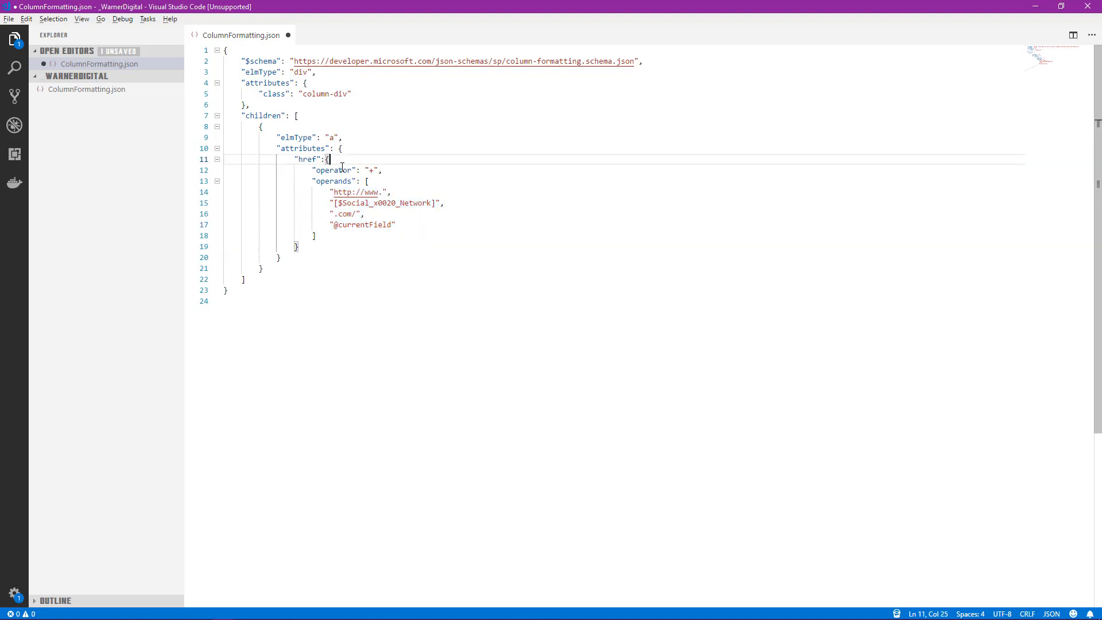
pyautogui.click(304, 247)
pyautogui.write('"target": "')
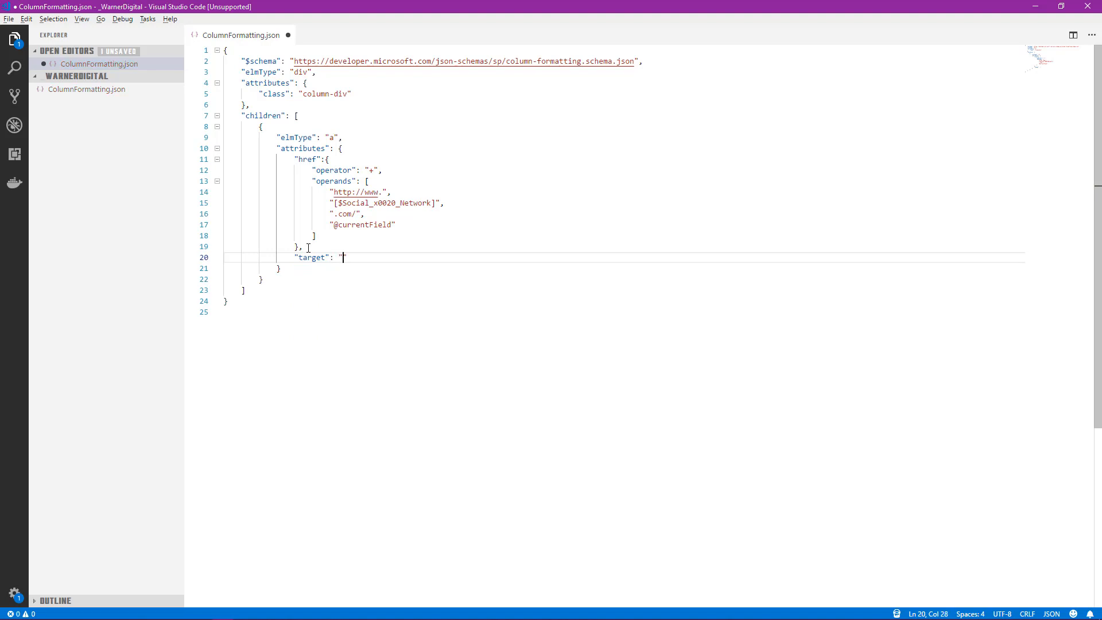
pyautogui.write('_b')
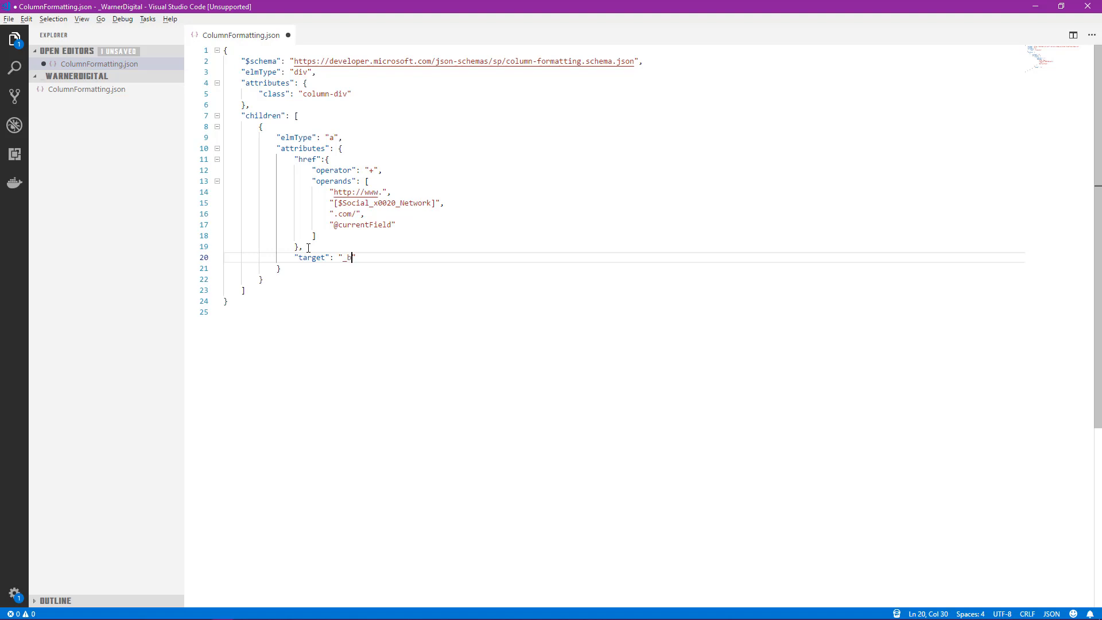
pyautogui.write('lank')
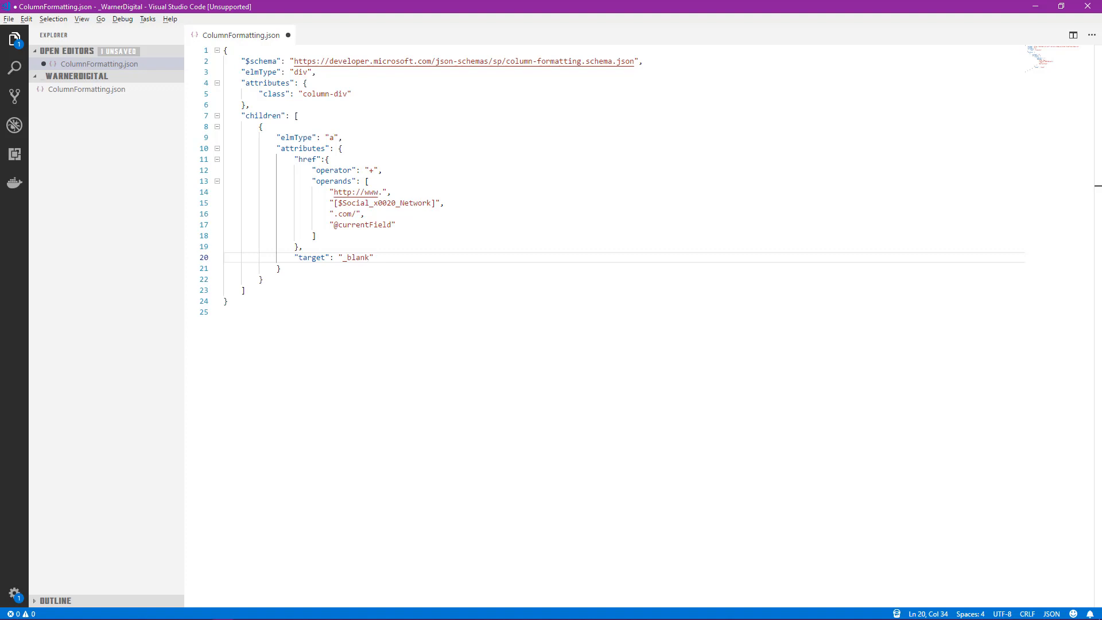
pyautogui.moveTo(488, 232)
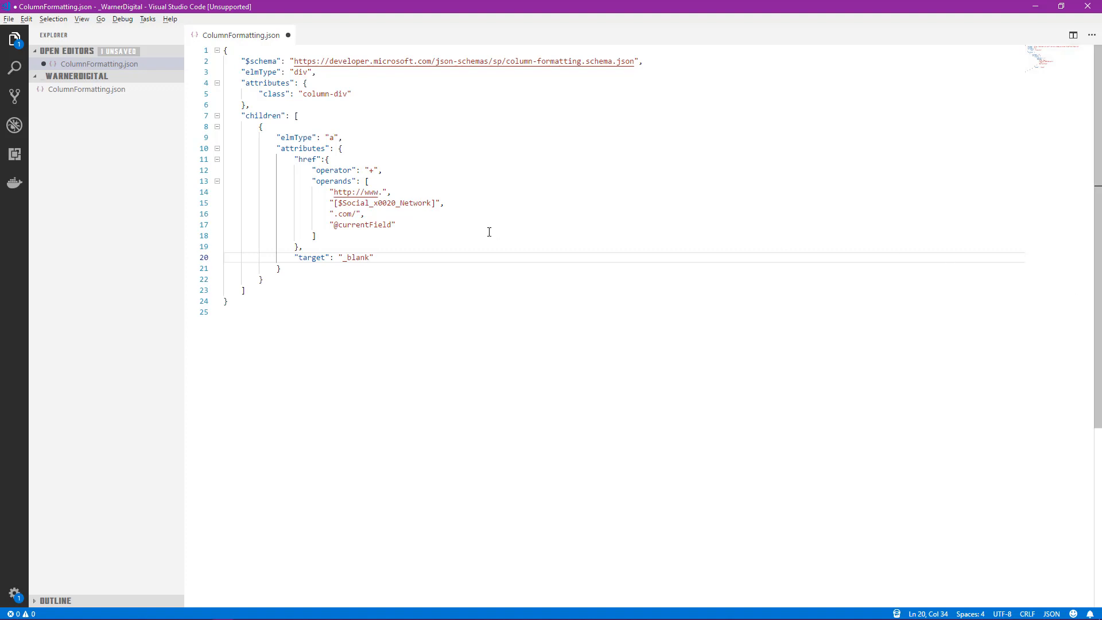
pyautogui.click(279, 268)
pyautogui.write('"txtContent":')
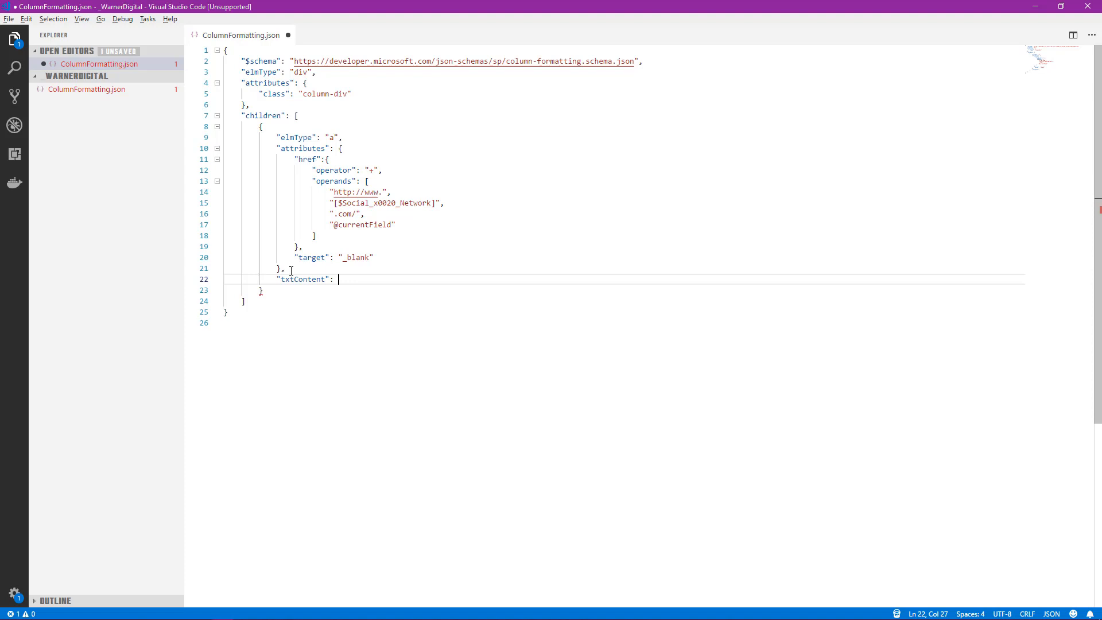
pyautogui.write('"@currentField')
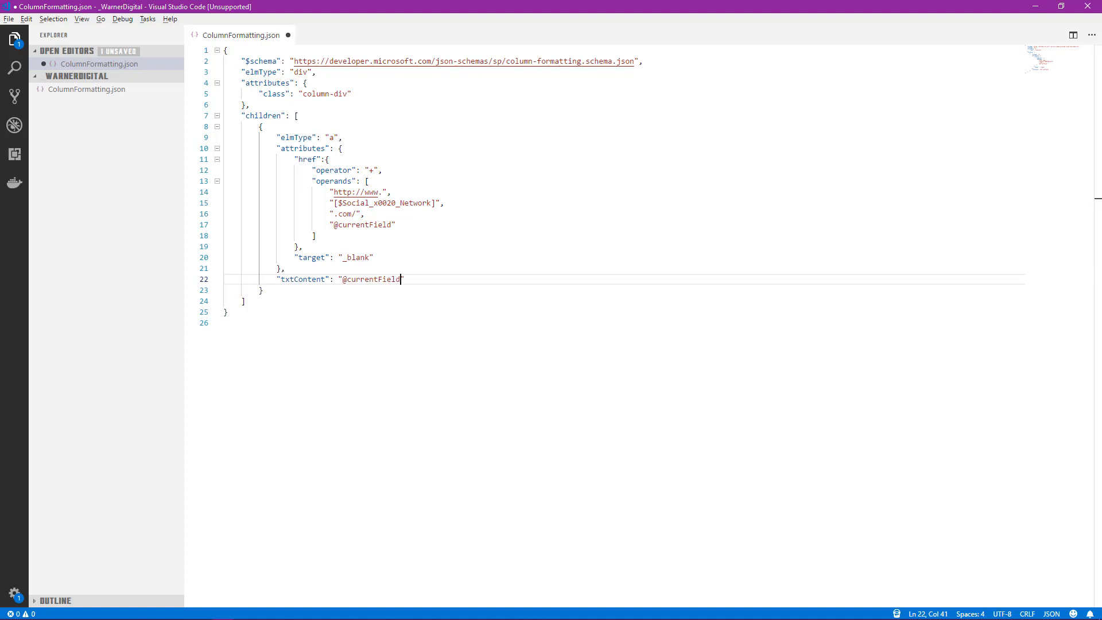
pyautogui.press('ctrl+a')
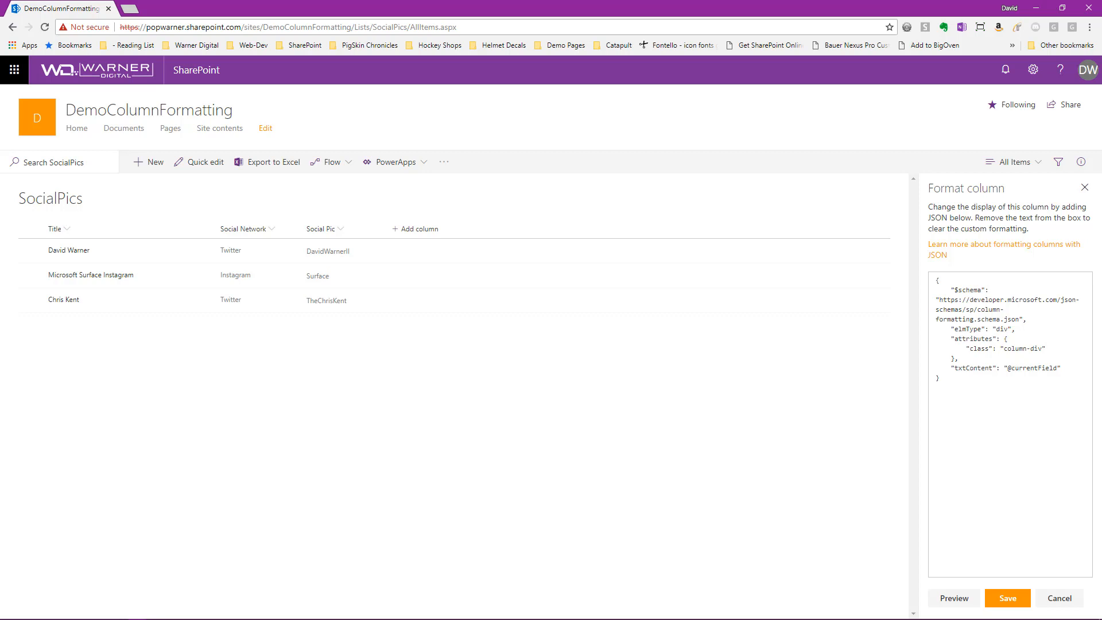
# - Replace the Social Pic column's formatting JSON with the new link code
pyautogui.click(989, 420)
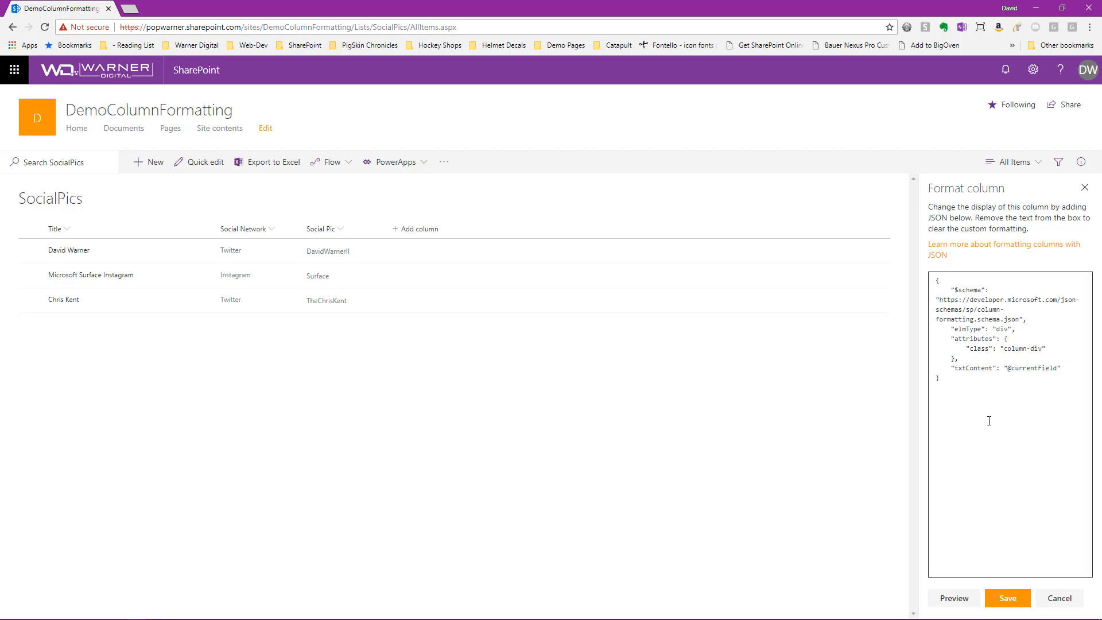
pyautogui.moveTo(969, 392)
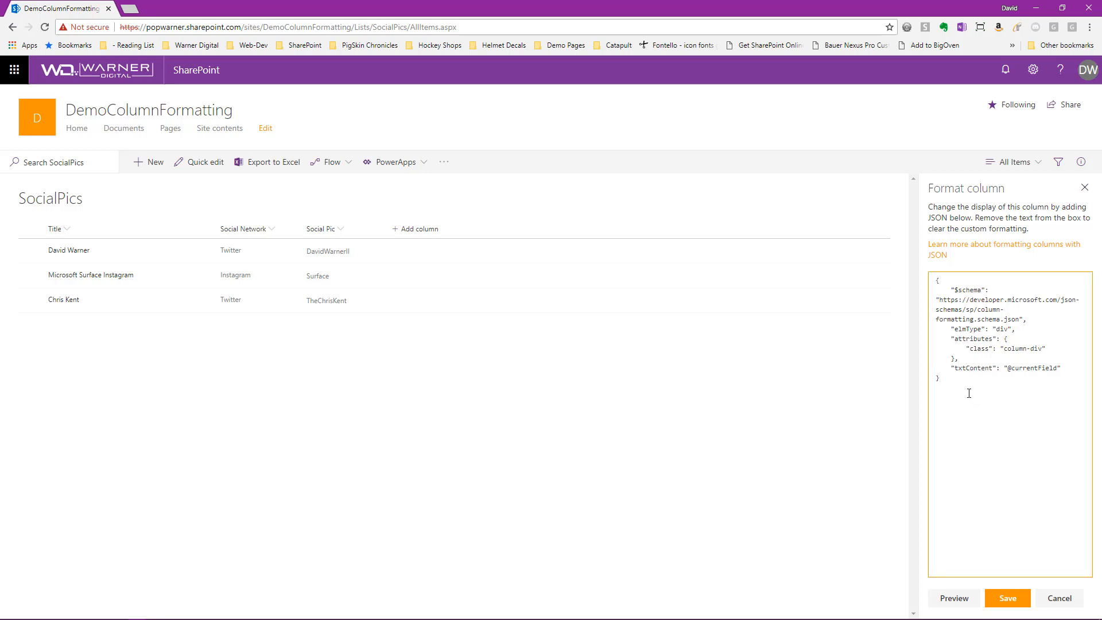
pyautogui.press('ctrl+a')
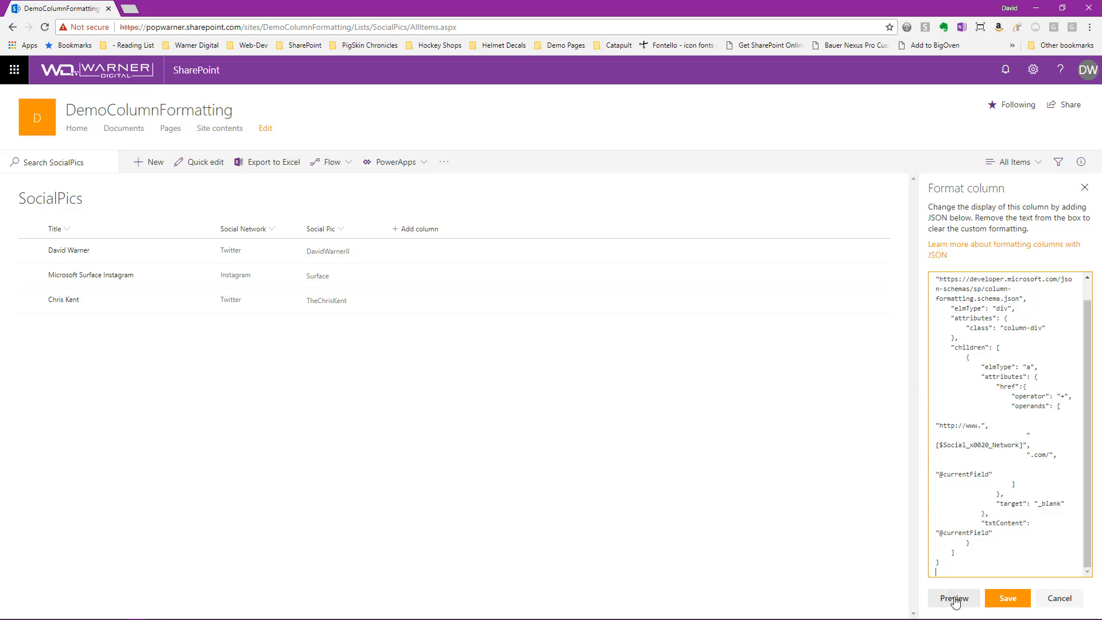
pyautogui.click(955, 598)
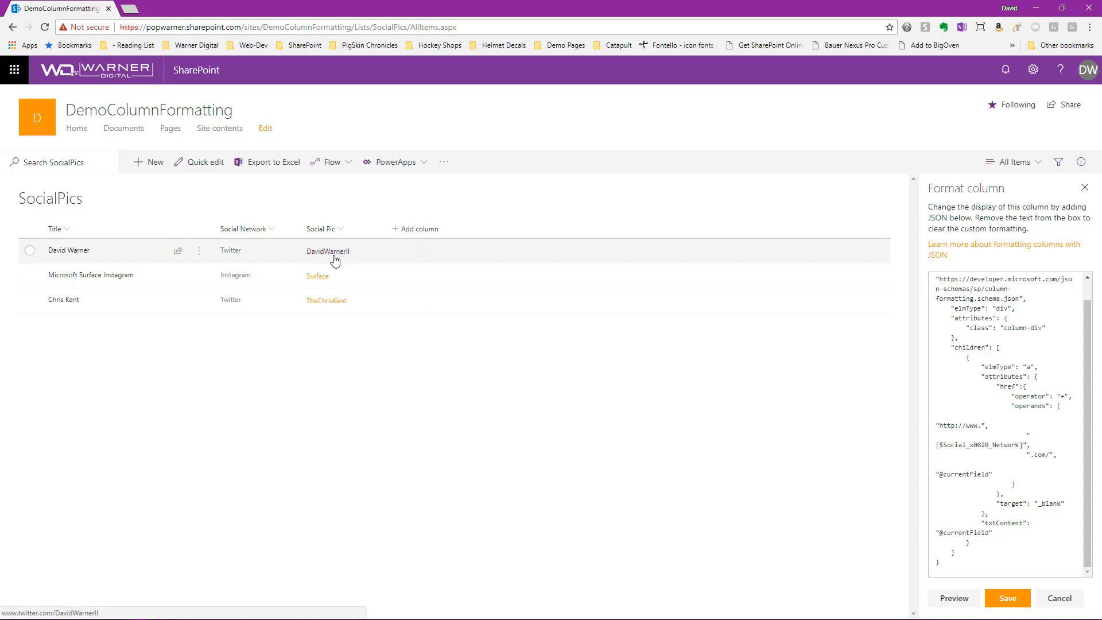
pyautogui.moveTo(327, 259)
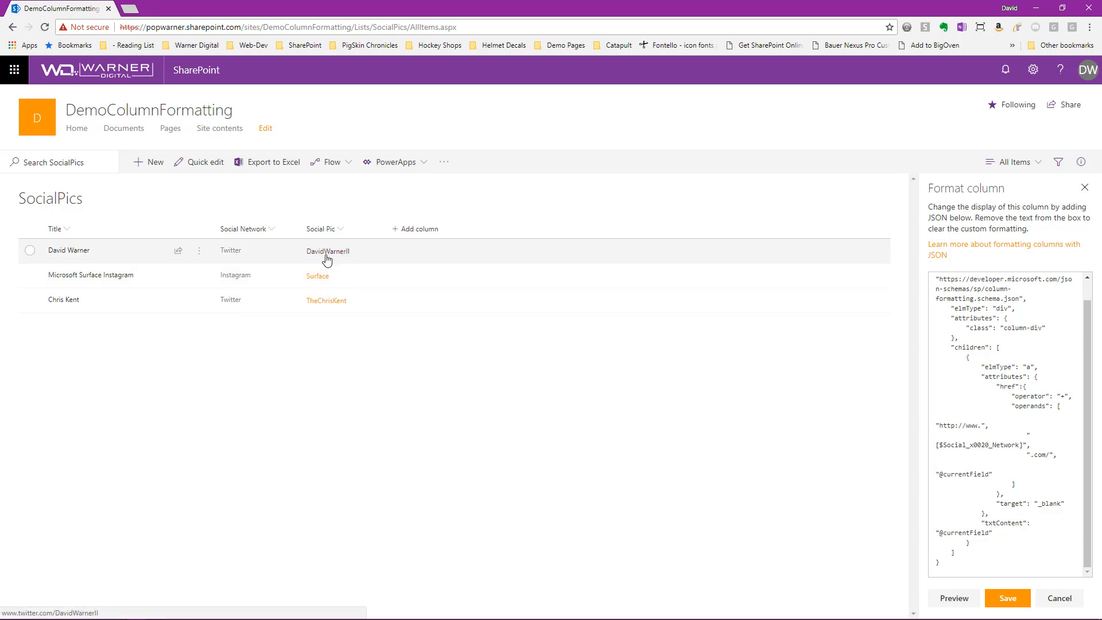
pyautogui.moveTo(317, 281)
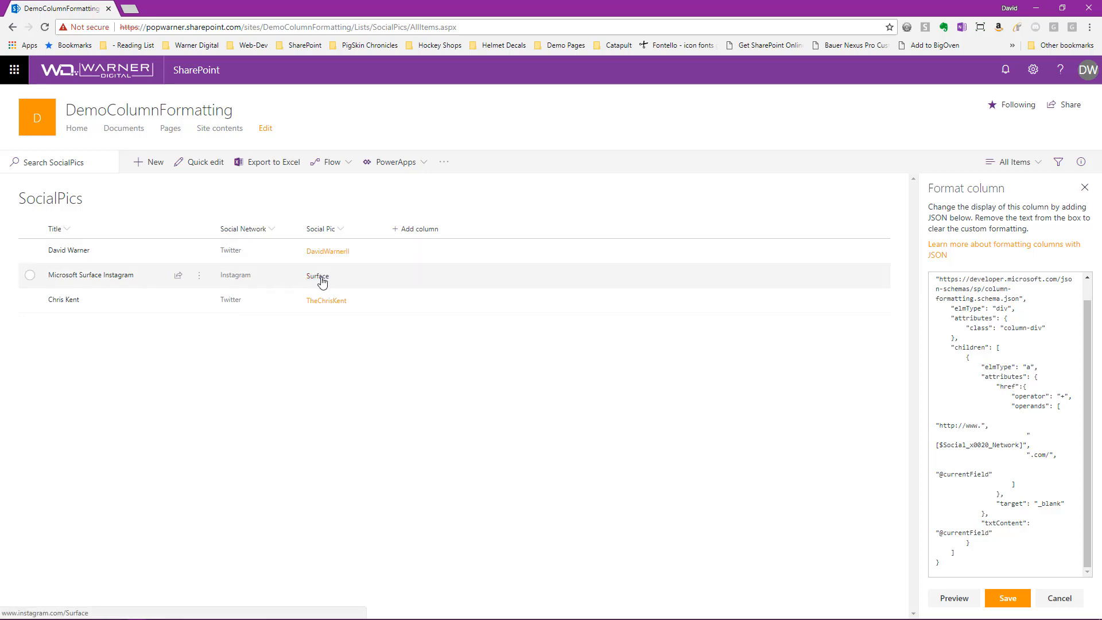
pyautogui.moveTo(325, 305)
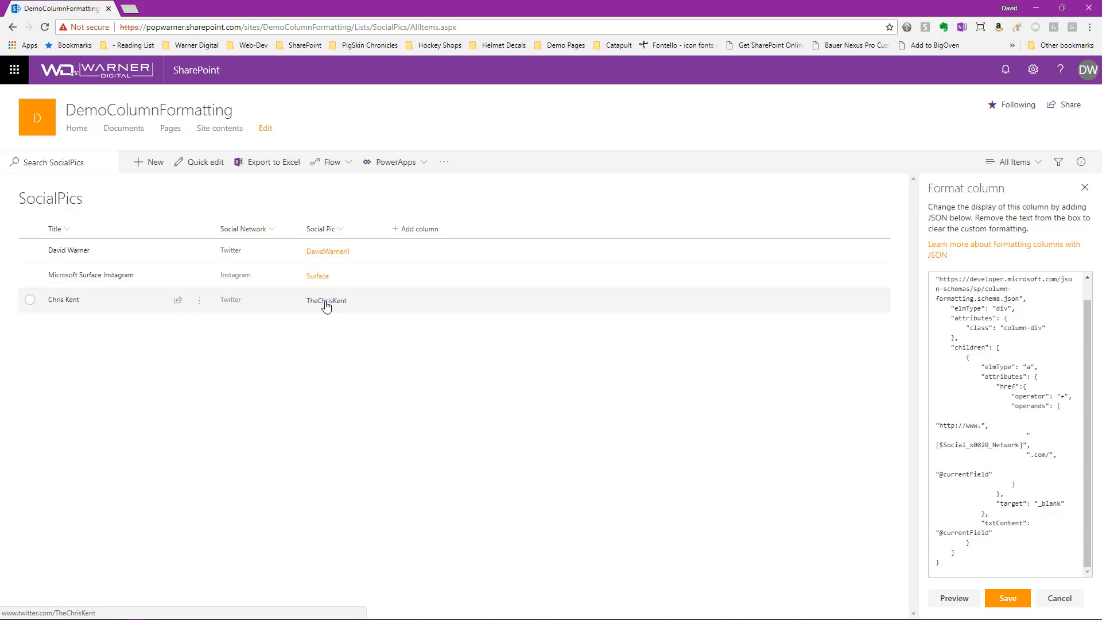
pyautogui.moveTo(327, 251)
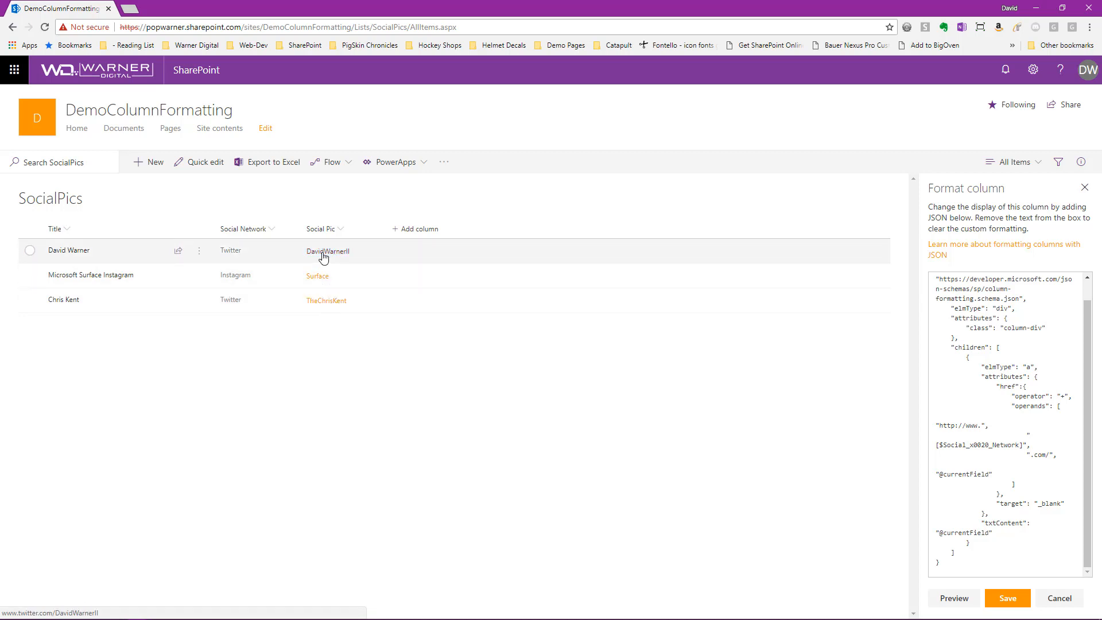
pyautogui.click(327, 251)
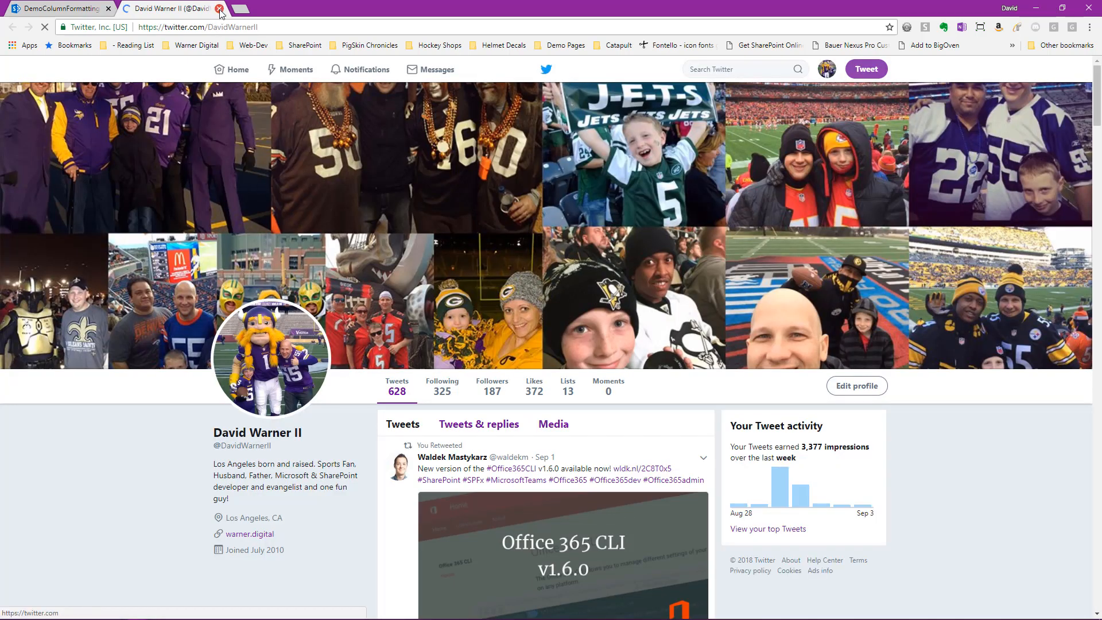
# - Close the Twitter profile tab
pyautogui.click(220, 7)
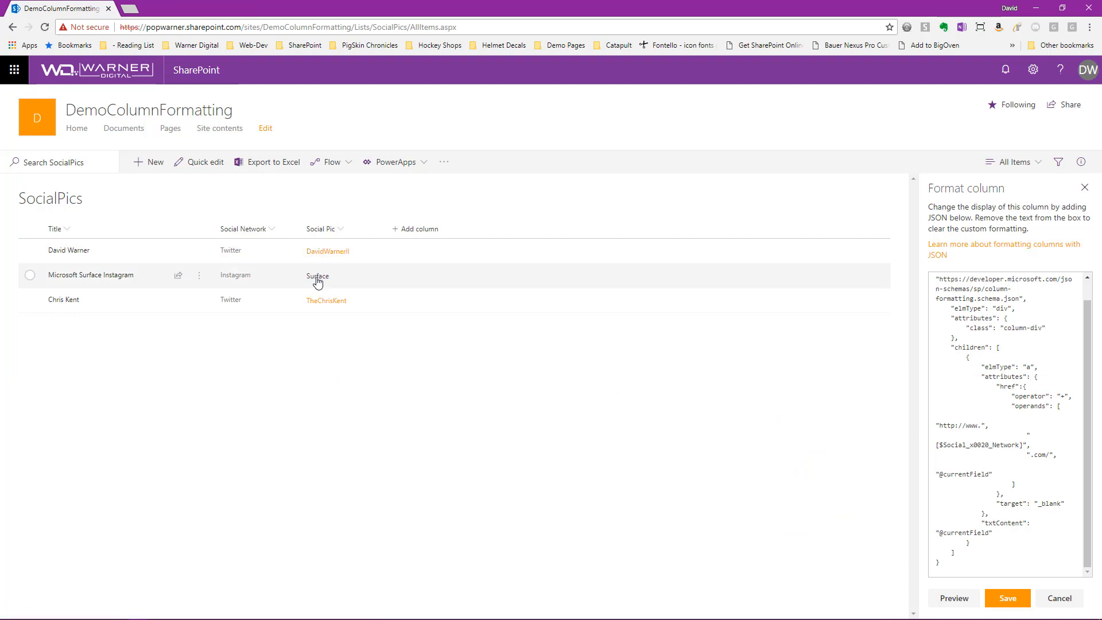